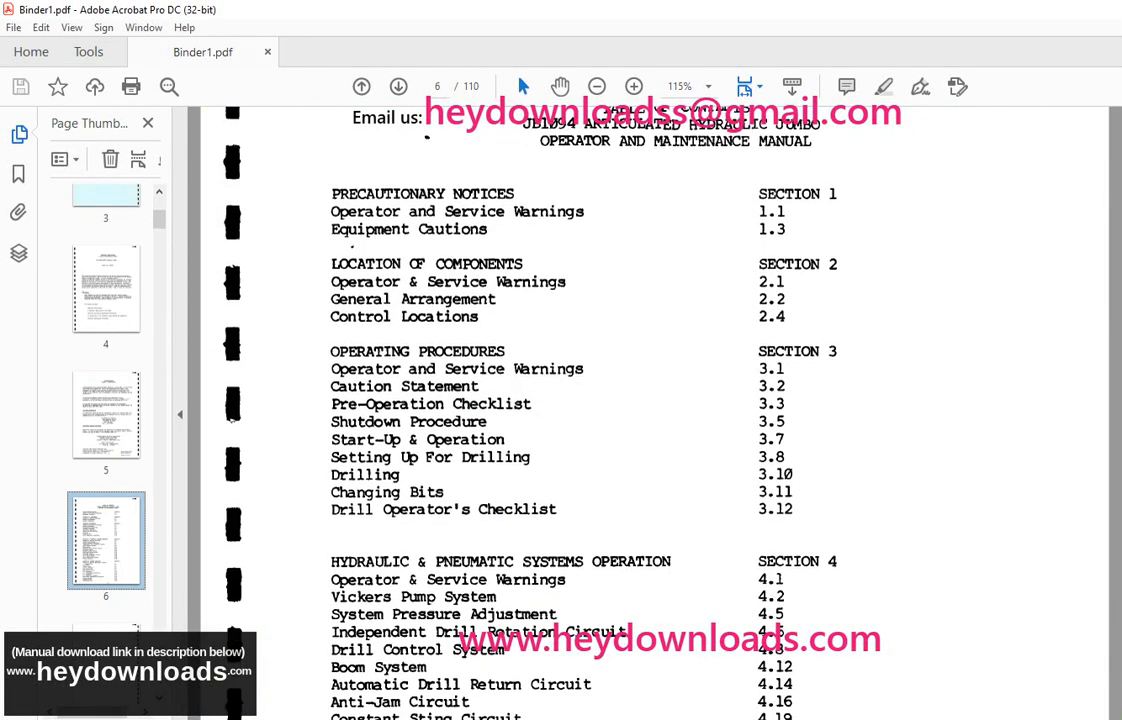
# Step: Scroll the table of contents from the precautionary notices down to Section 5 Electrical Systems
pyautogui.scroll(-3)
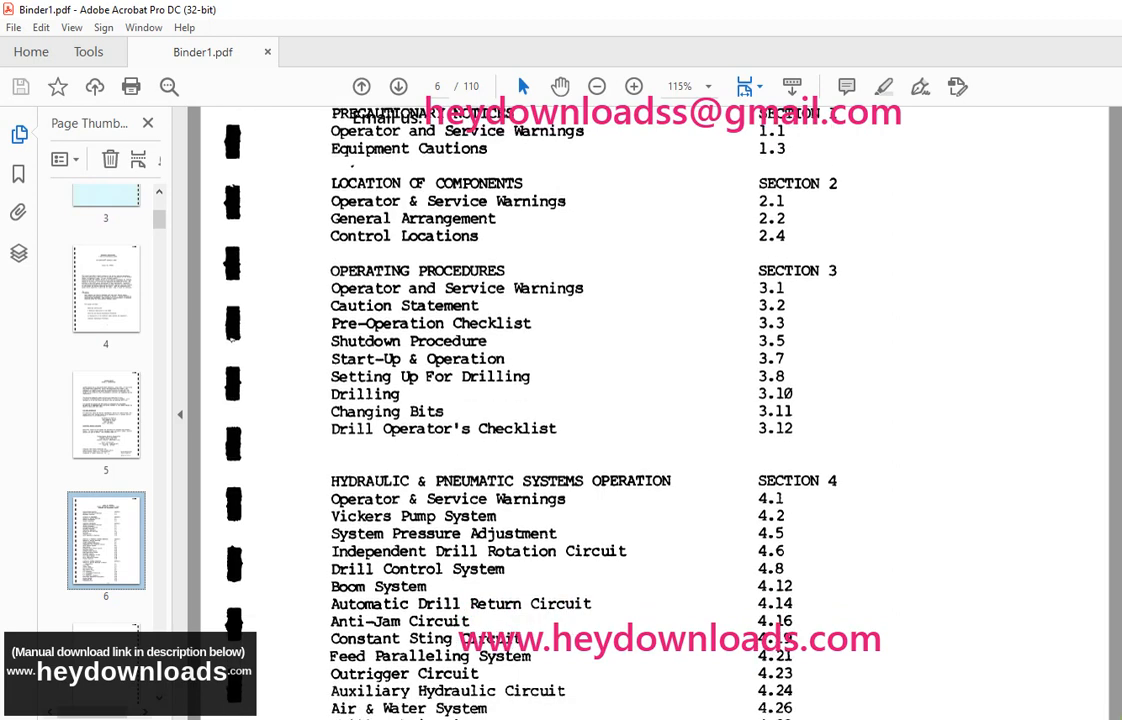
pyautogui.scroll(-3)
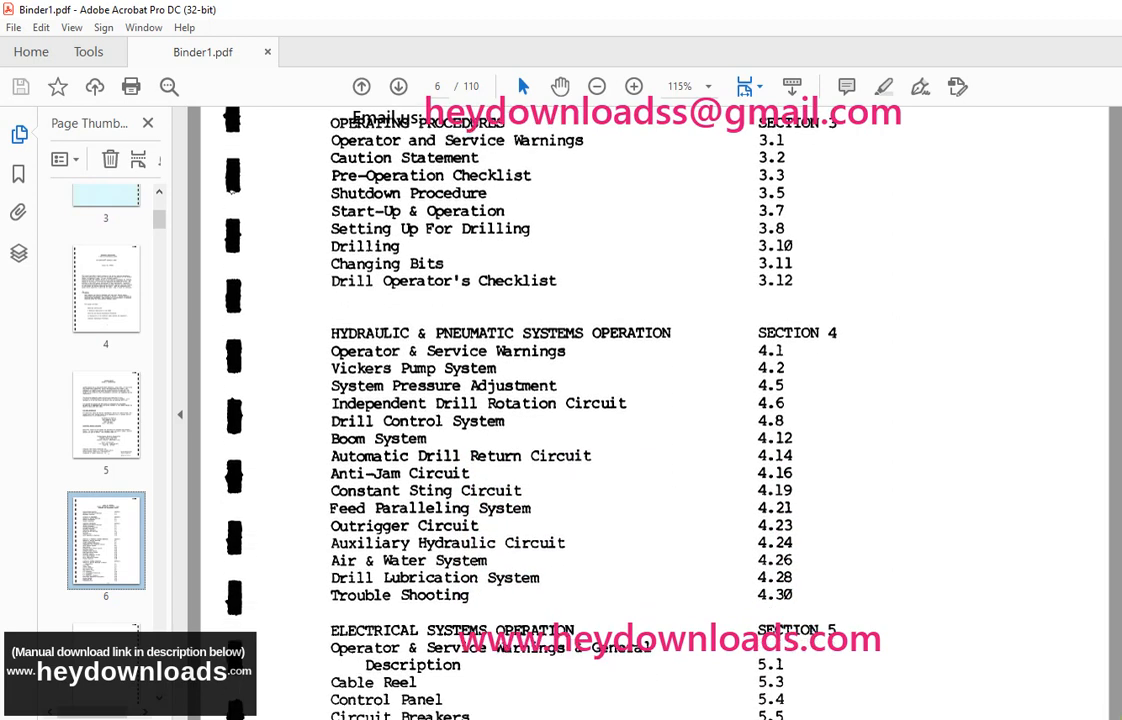
pyautogui.scroll(-3)
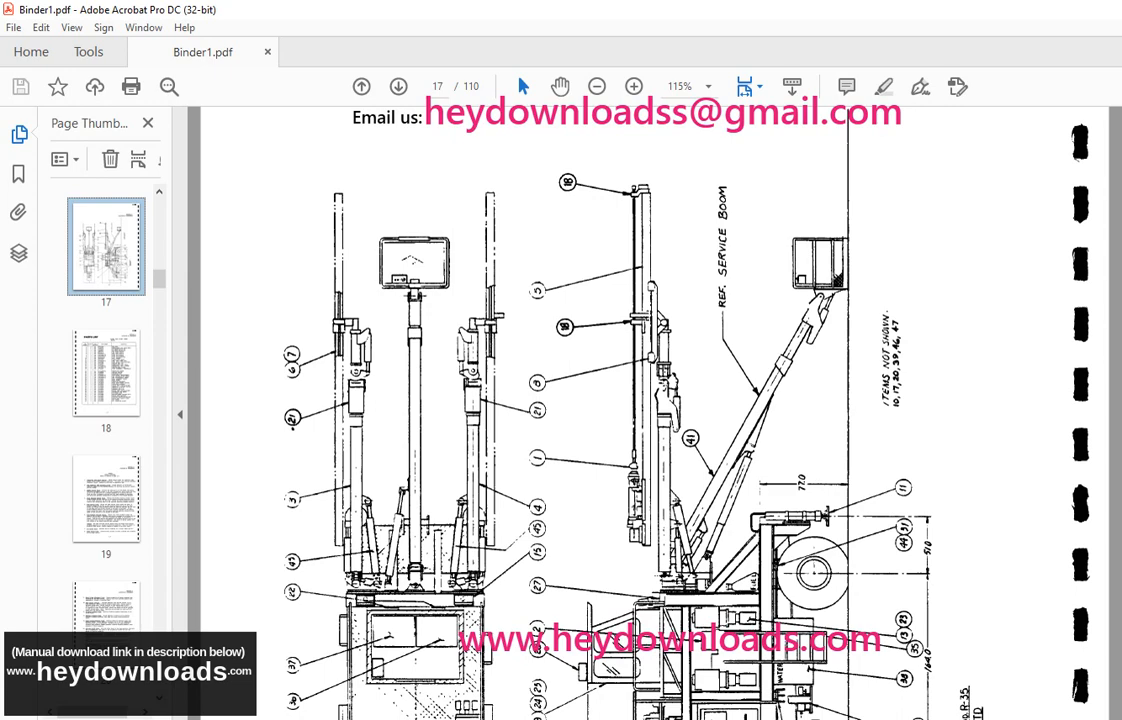
# Step: Scroll down through the page 17 drill rig arrangement drawing toward the hydraulic schematics
pyautogui.scroll(-3)
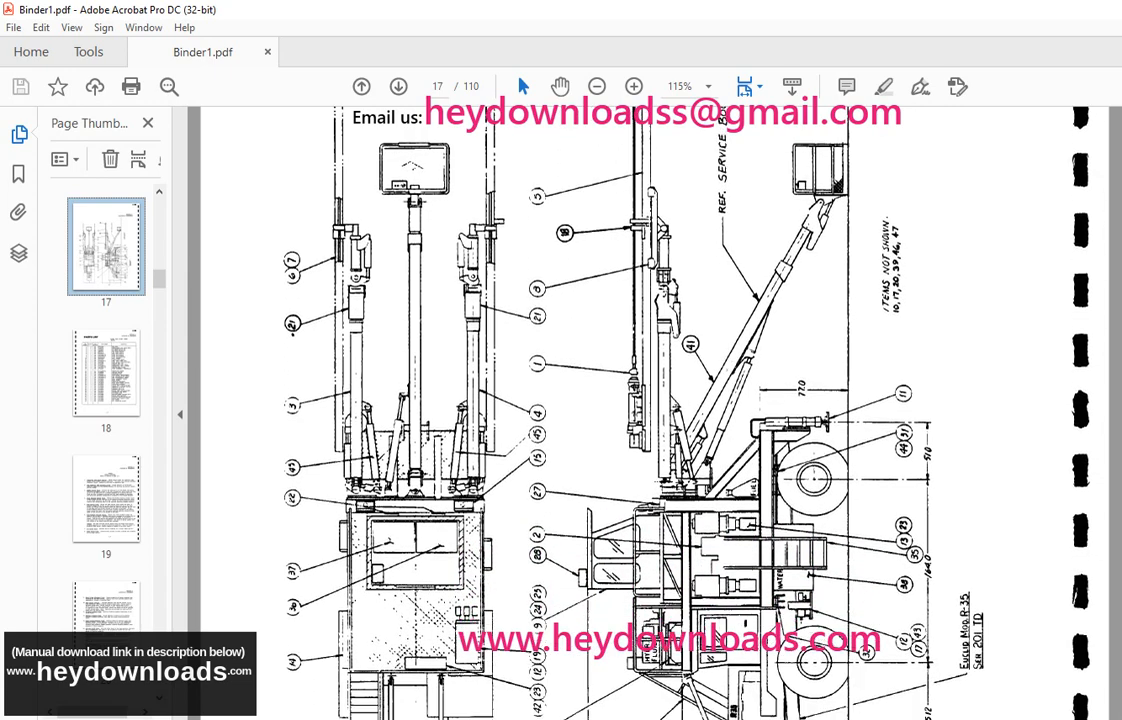
pyautogui.scroll(-3)
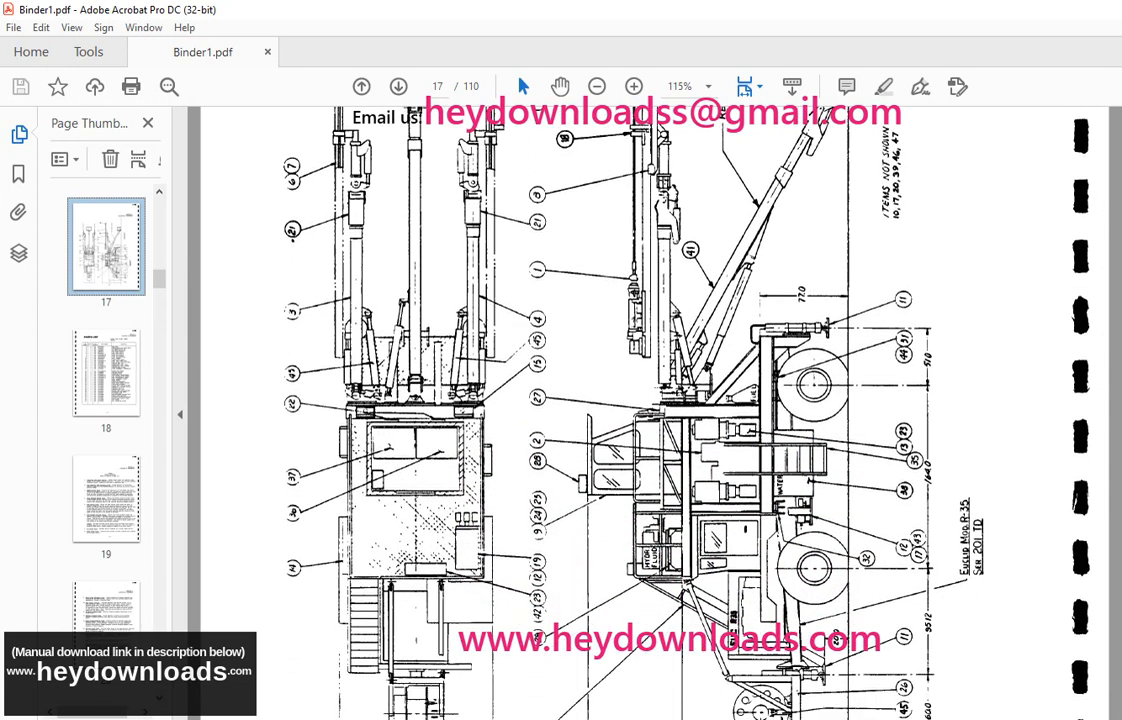
pyautogui.scroll(-3)
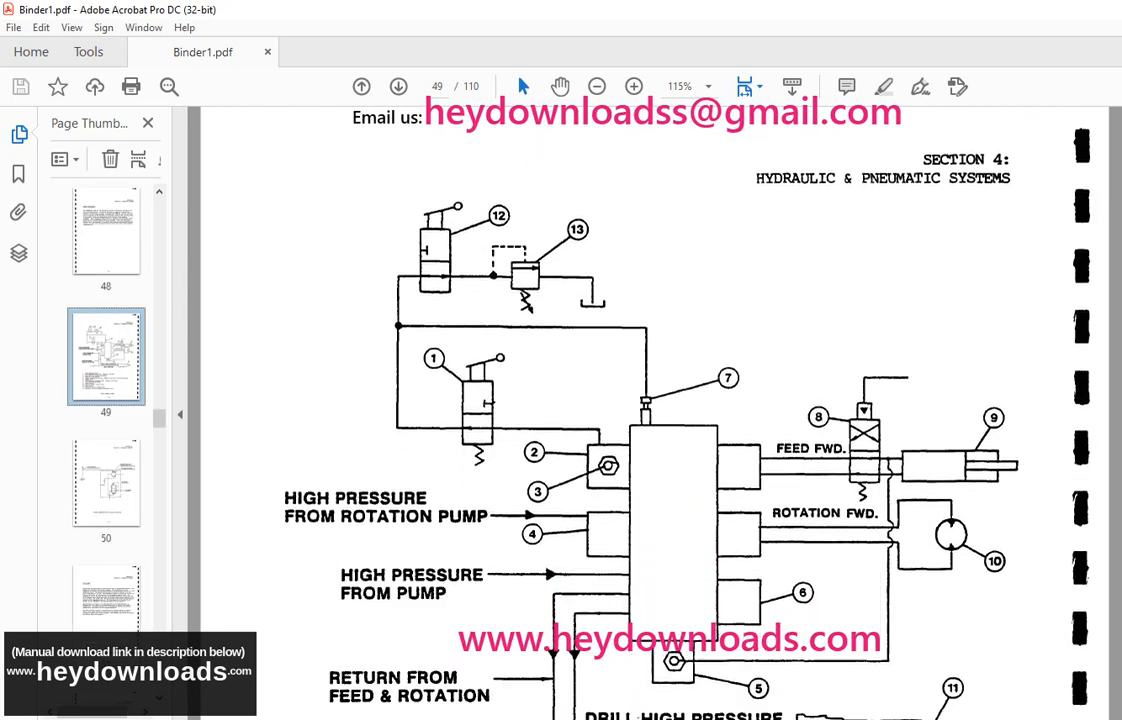
# Step: Jump ahead via the page thumbnails past pages 49 and 66 to the page 81 circuit breaker diagram
pyautogui.click(396, 84)
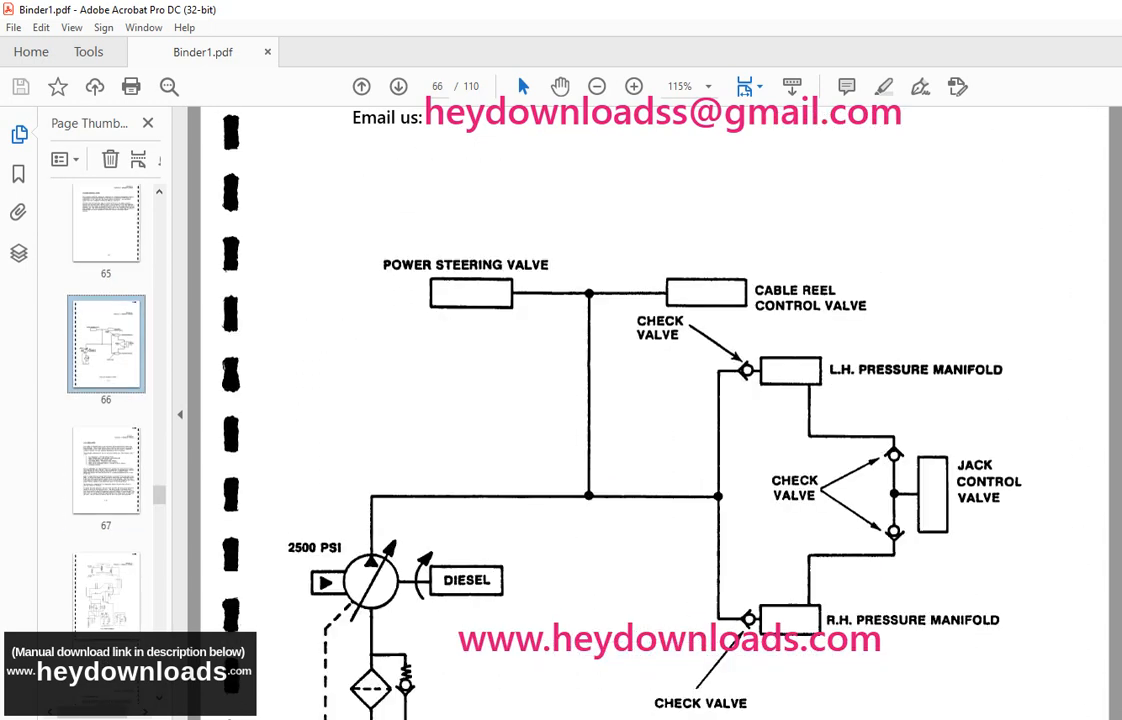
pyautogui.scroll(-3)
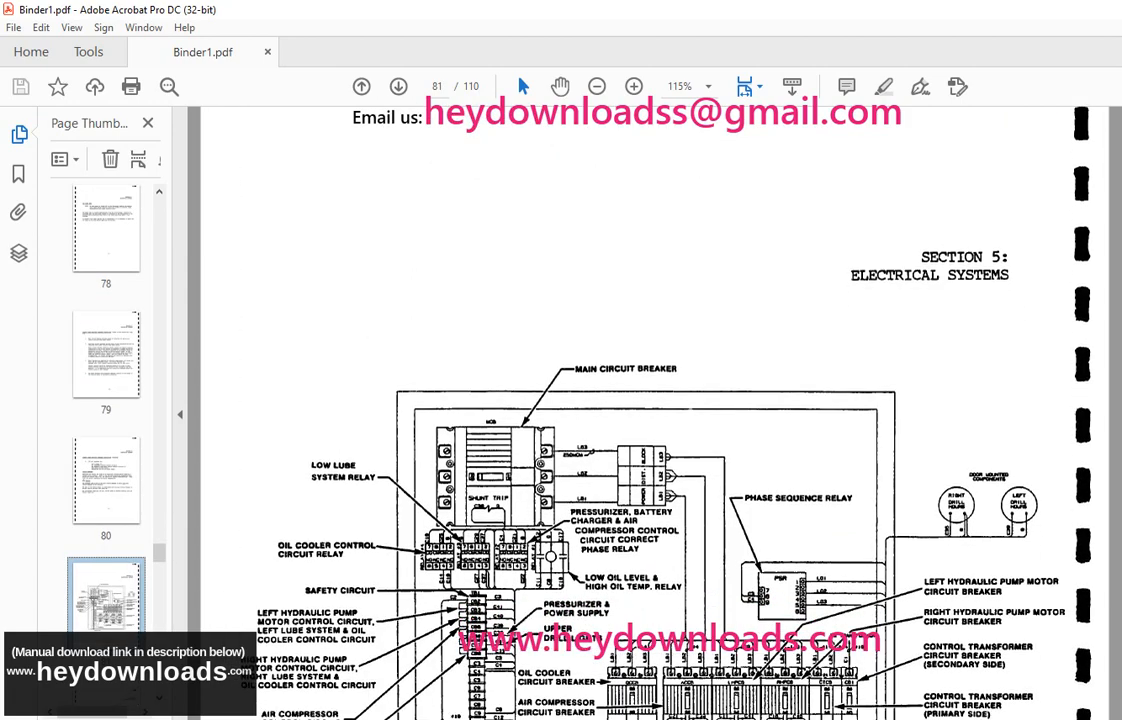
pyautogui.scroll(-3)
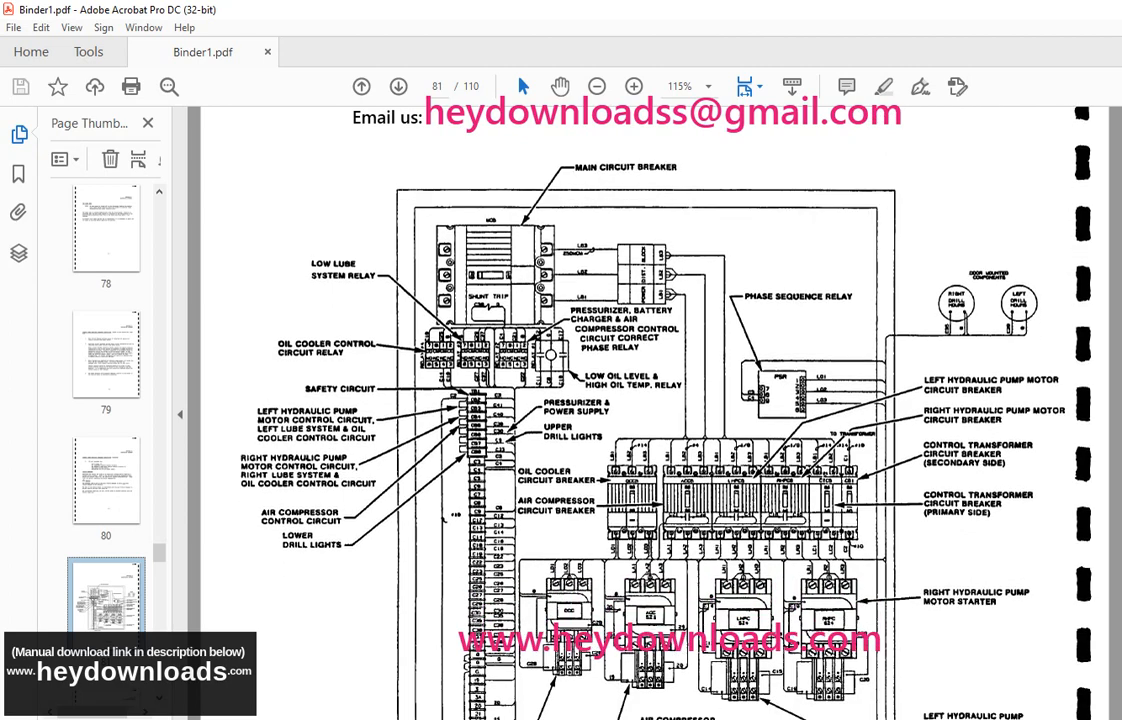
pyautogui.scroll(-3)
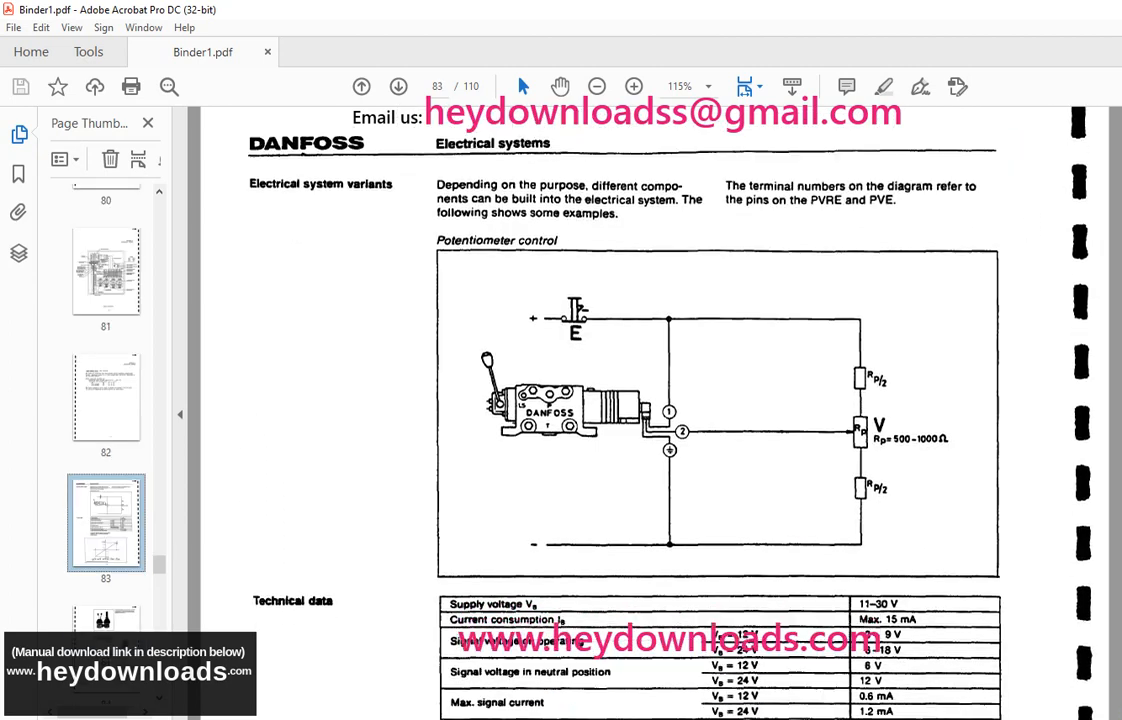
# Step: Scroll through page 83's Danfoss potentiometer diagram and technical data into page 84's Functions section
pyautogui.scroll(-3)
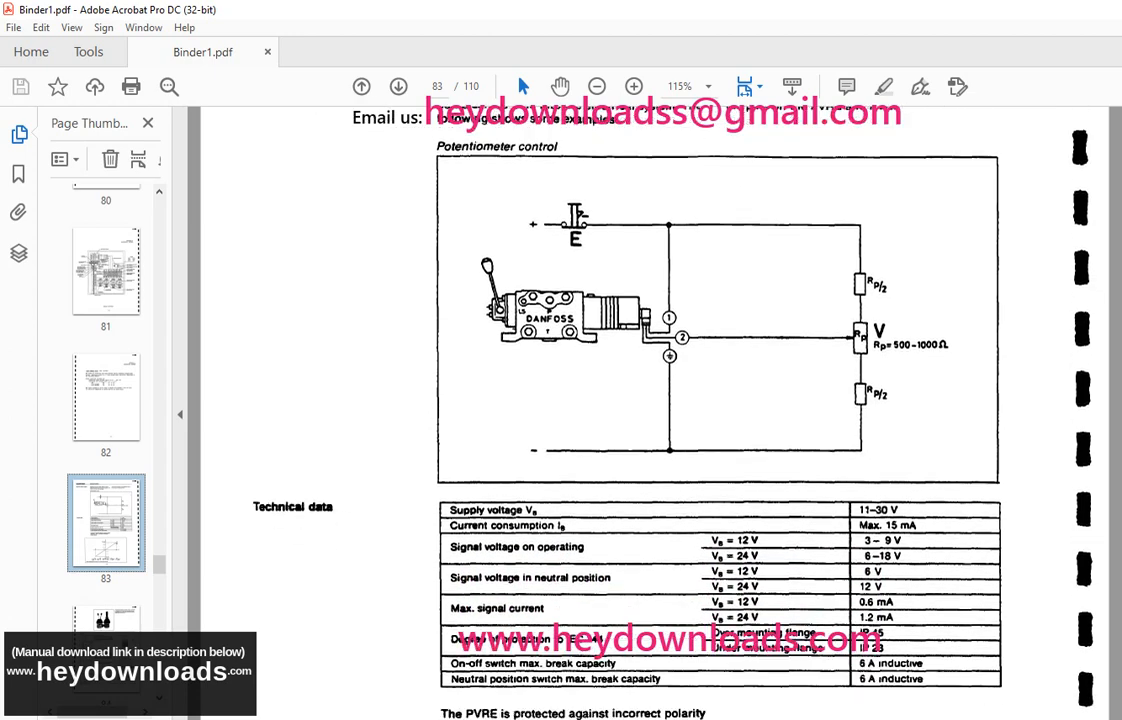
pyautogui.scroll(-3)
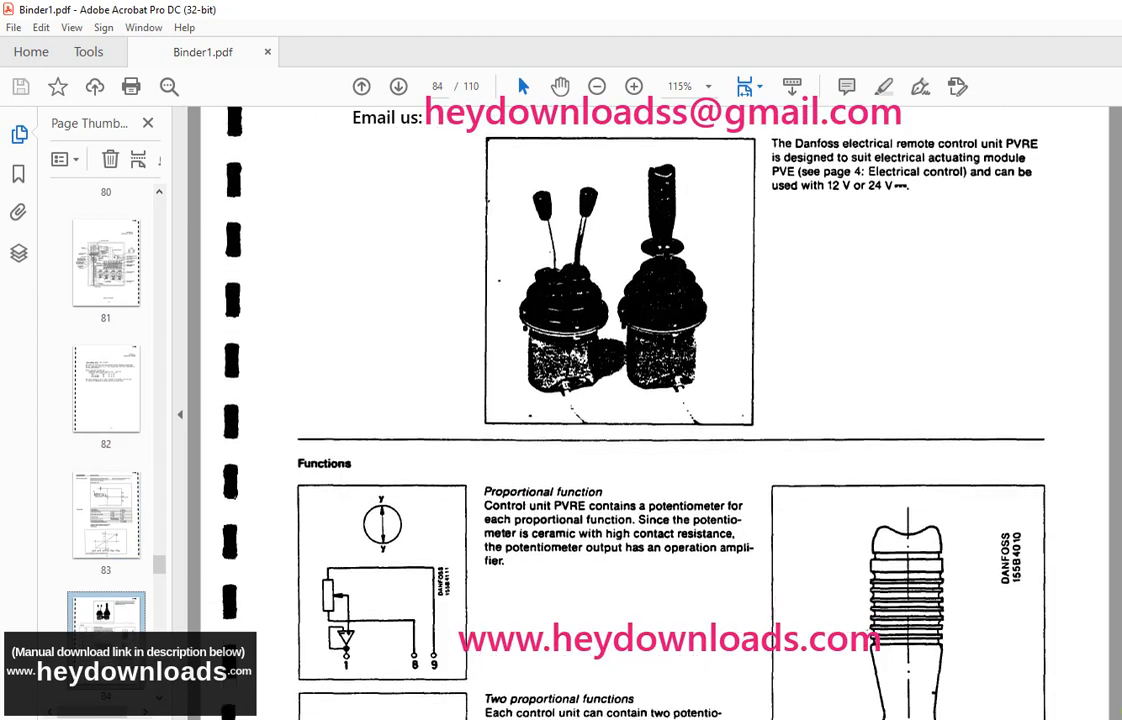
pyautogui.scroll(-3)
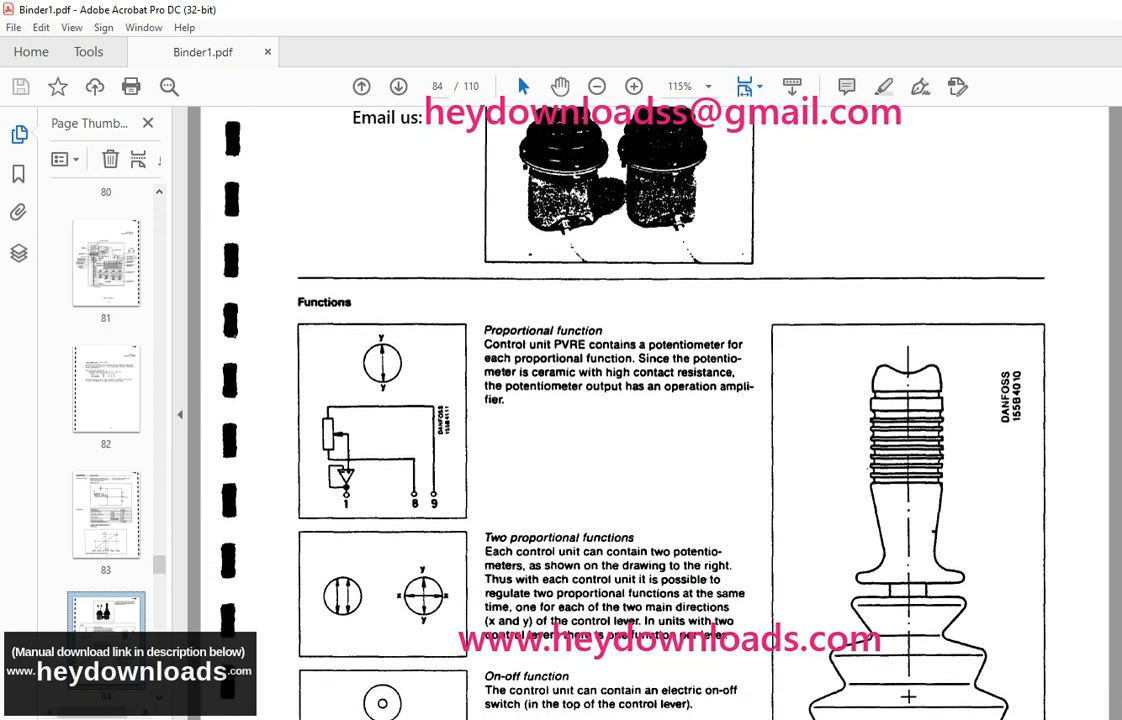
pyautogui.scroll(-3)
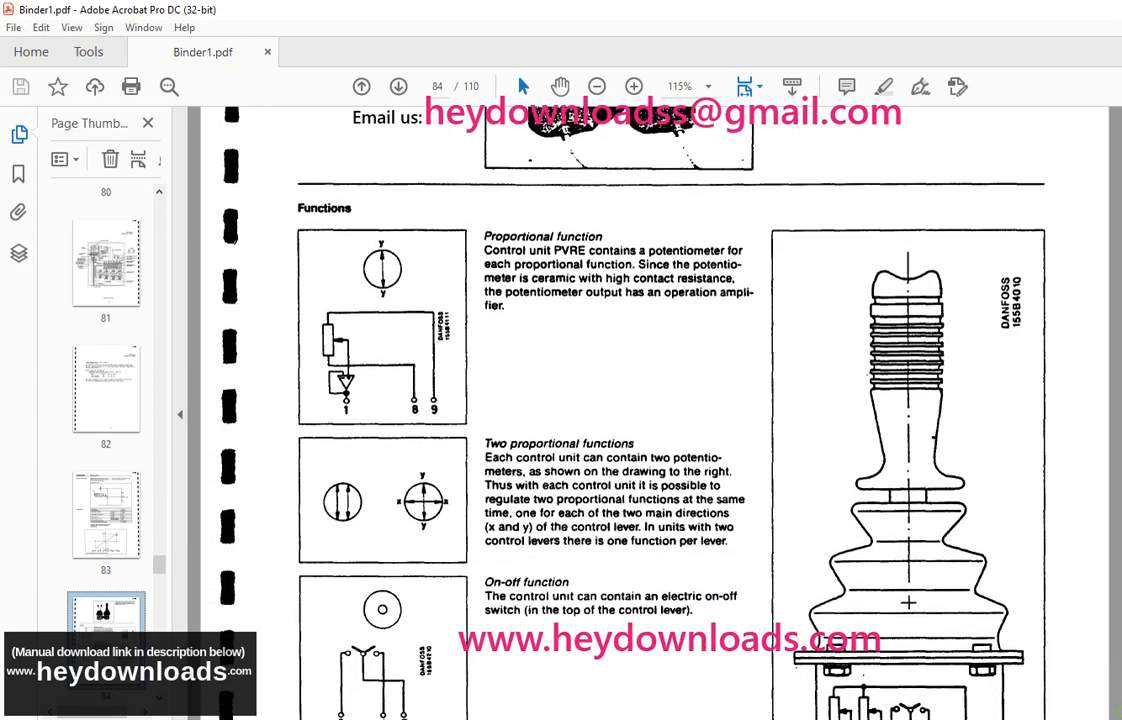
pyautogui.scroll(-3)
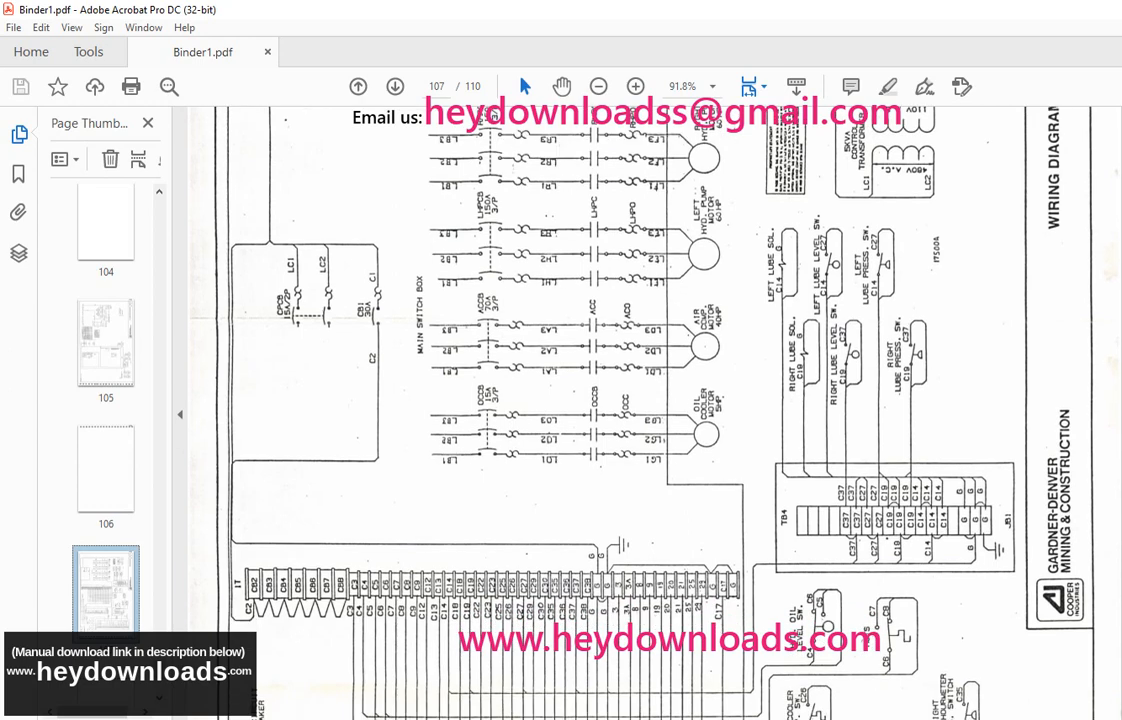
# Step: Scroll down through the page 107 Gardner-Denver wiring diagram's terminal wiring
pyautogui.scroll(-3)
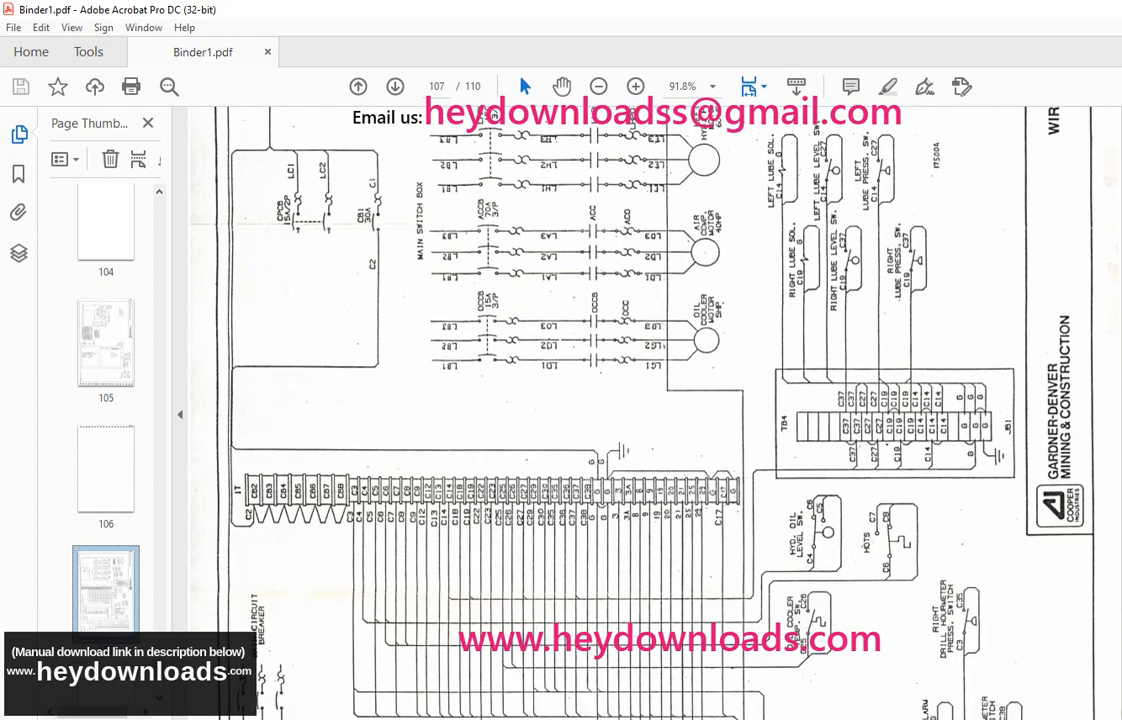
pyautogui.scroll(-3)
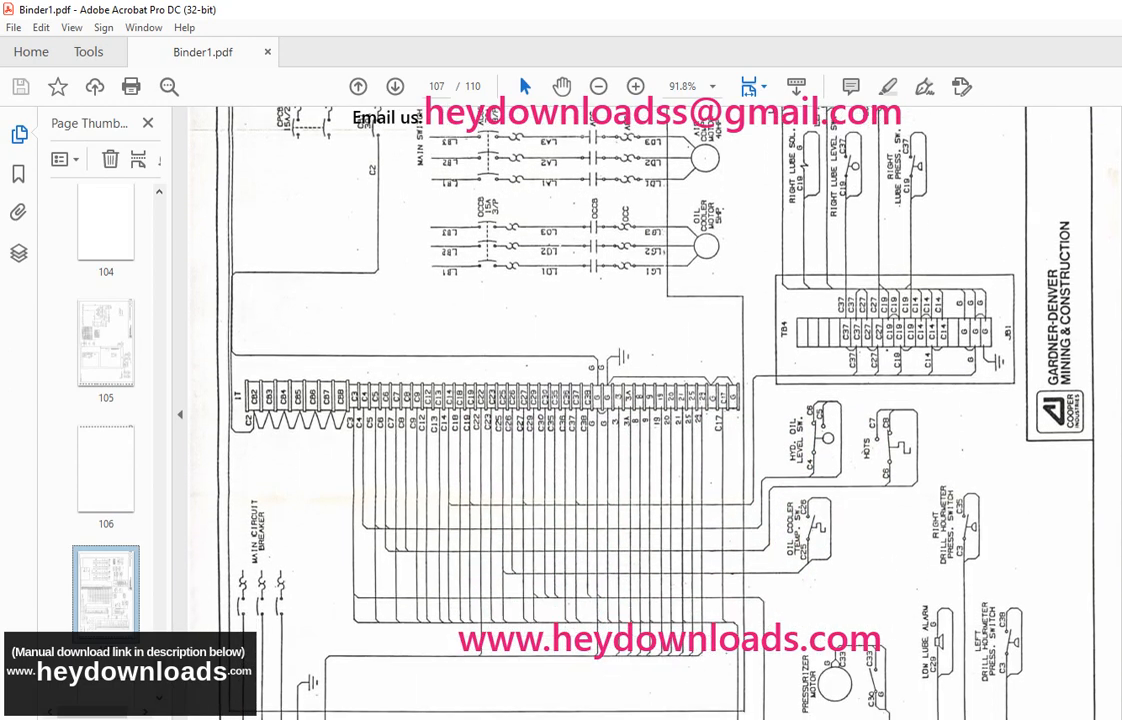
pyautogui.scroll(-3)
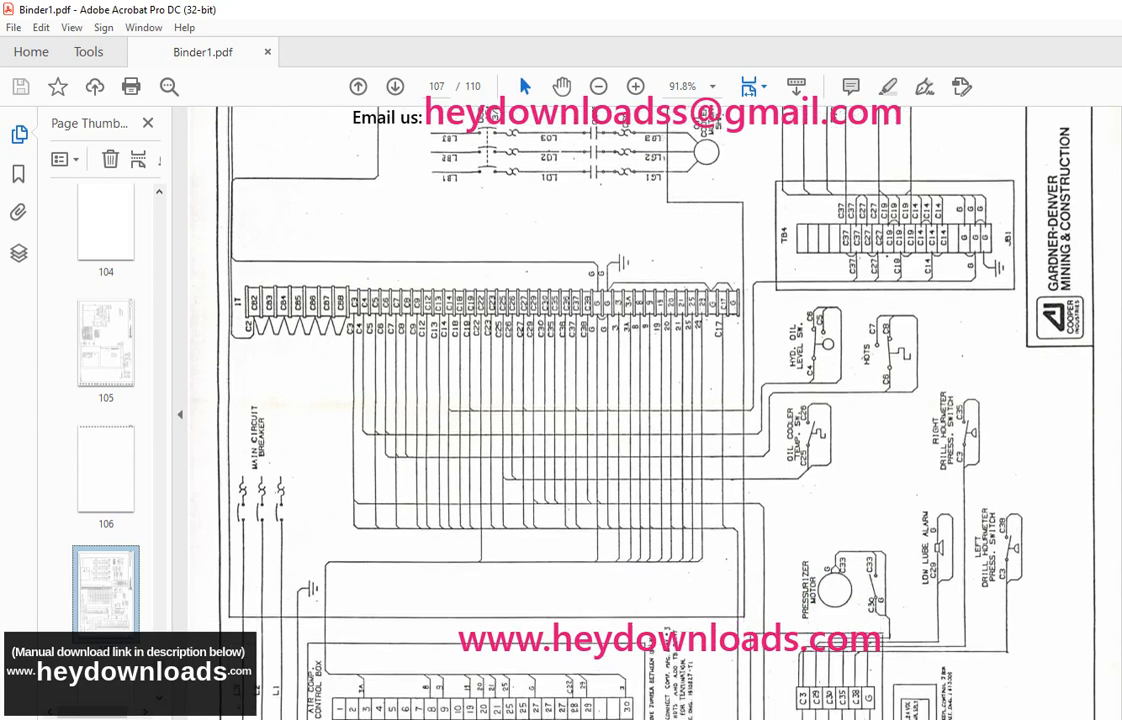
pyautogui.scroll(-3)
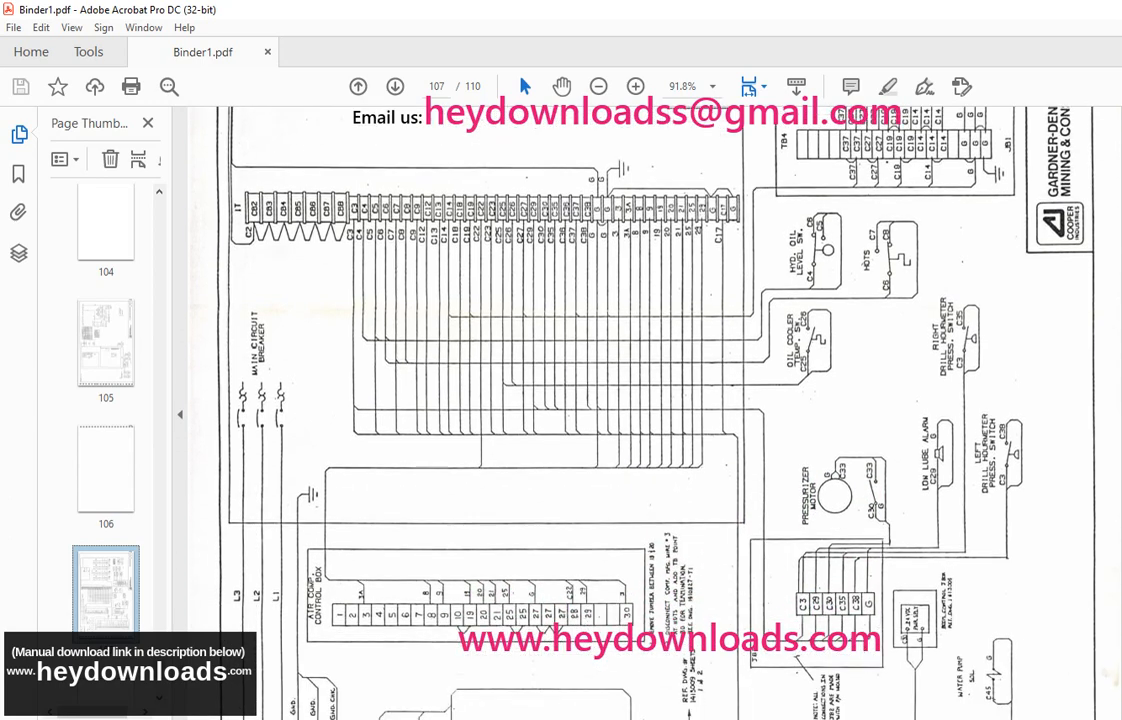
pyautogui.scroll(-3)
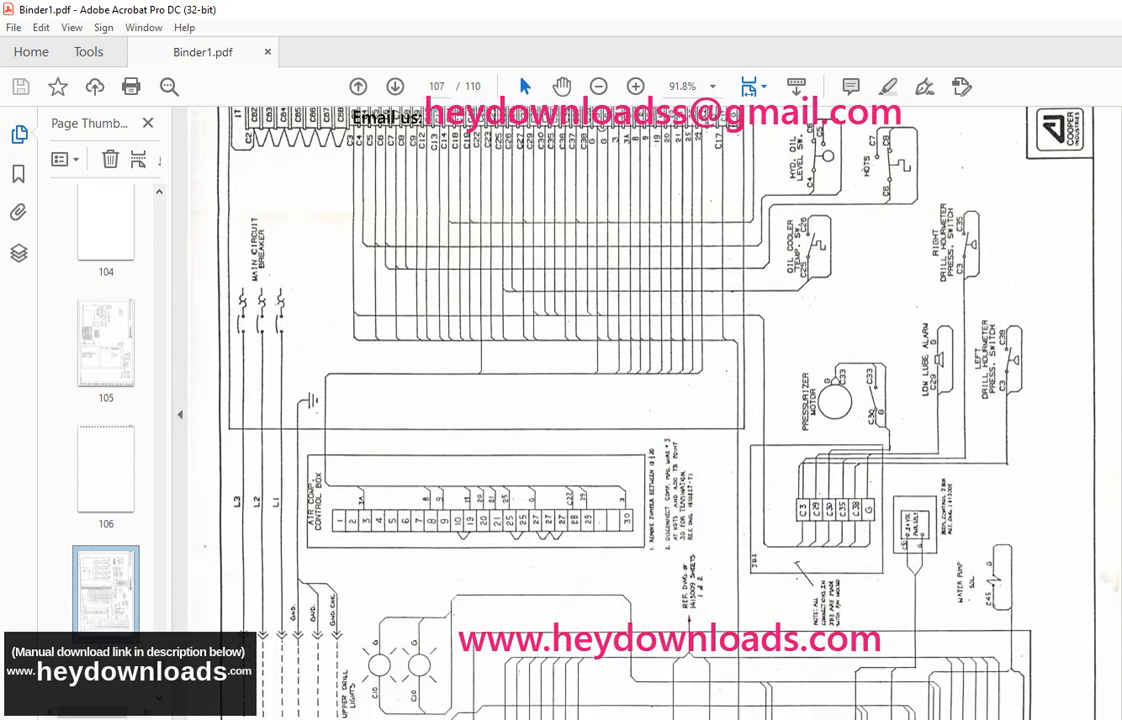
pyautogui.scroll(-3)
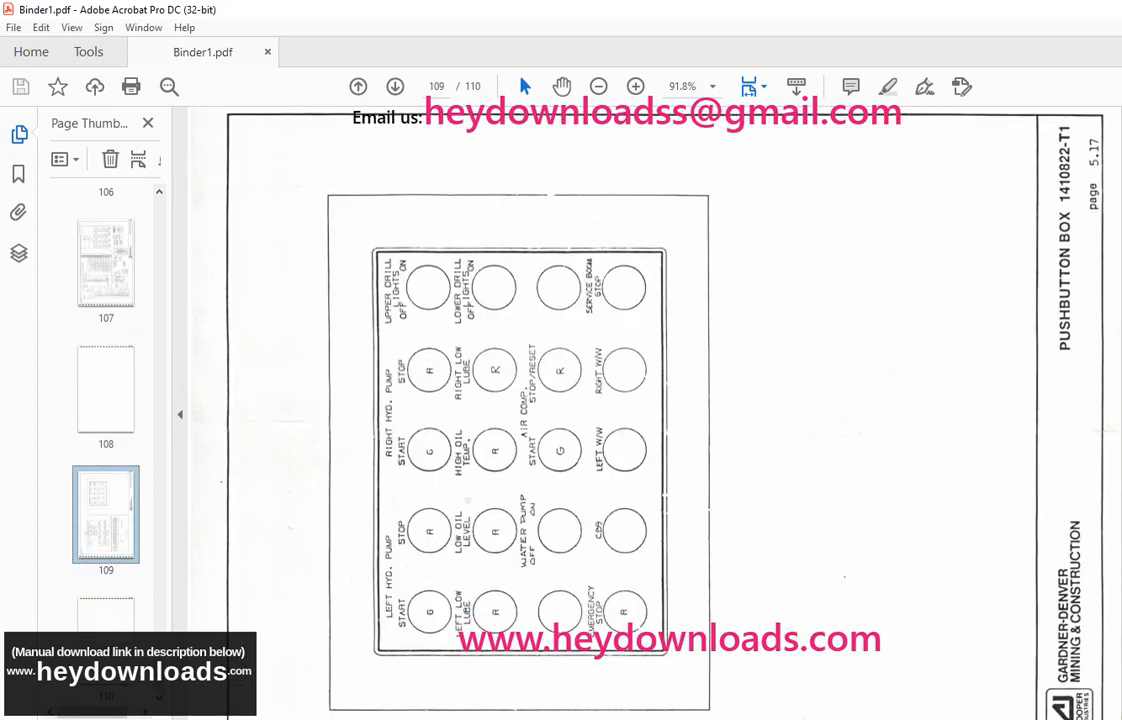
# Step: Scroll past the page 109 pushbutton box layout to the terminal wiring schematic beneath it
pyautogui.scroll(-3)
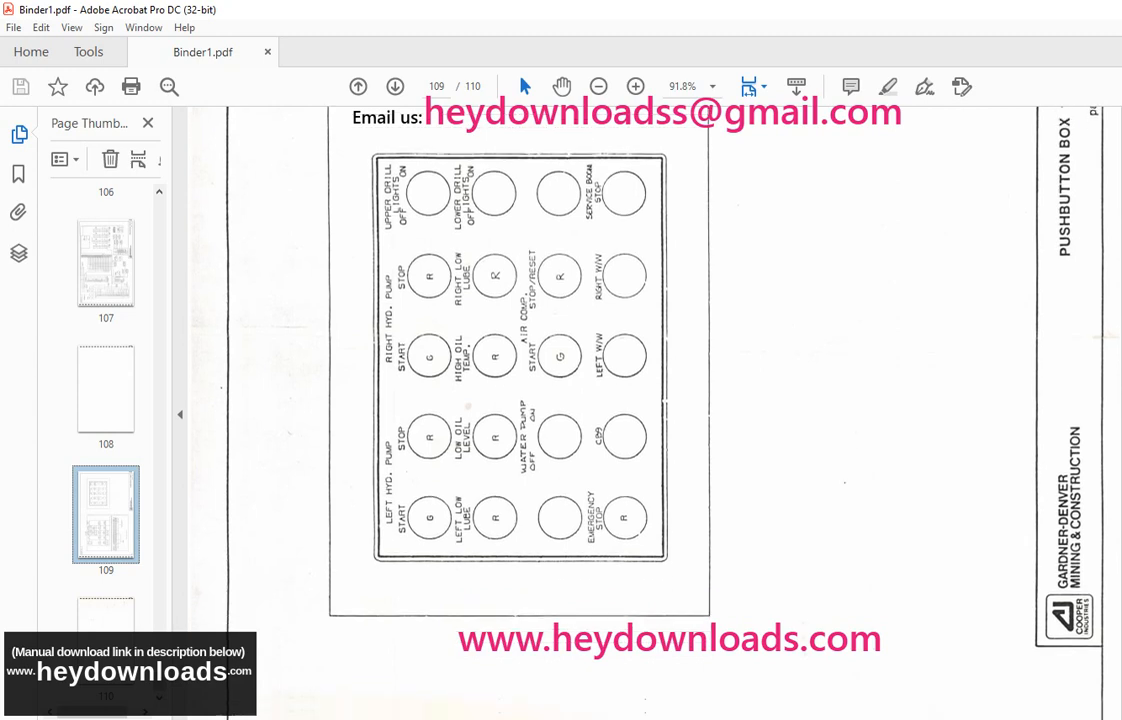
pyautogui.scroll(-3)
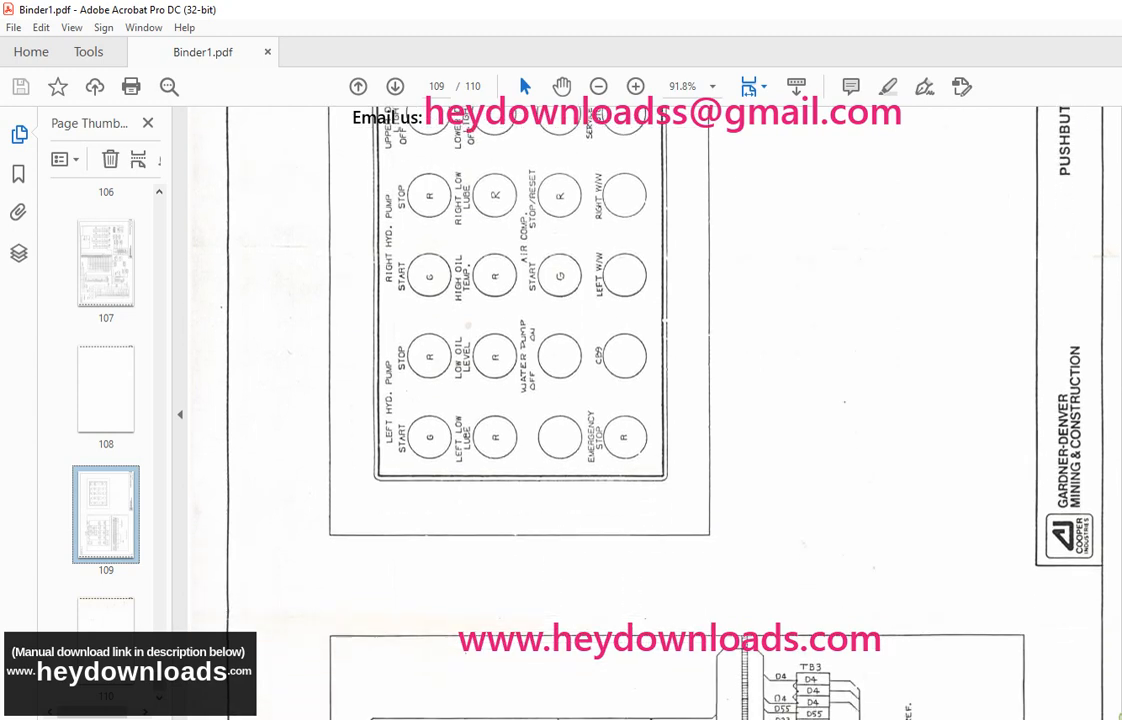
pyautogui.scroll(-3)
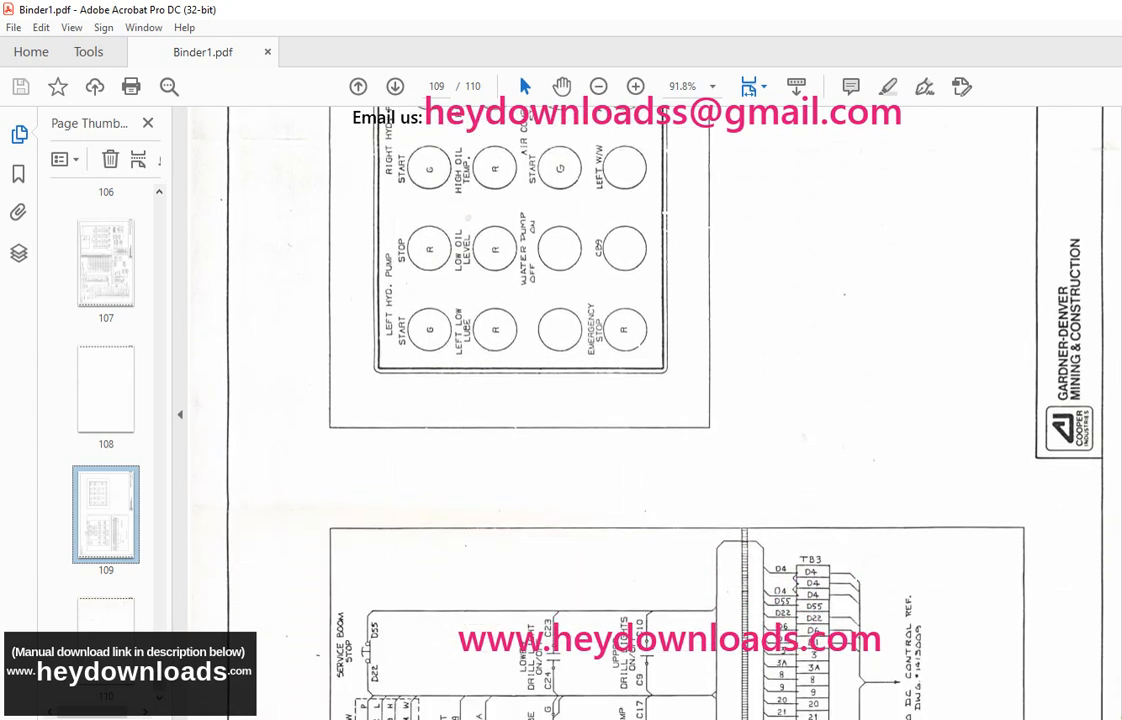
pyautogui.scroll(-3)
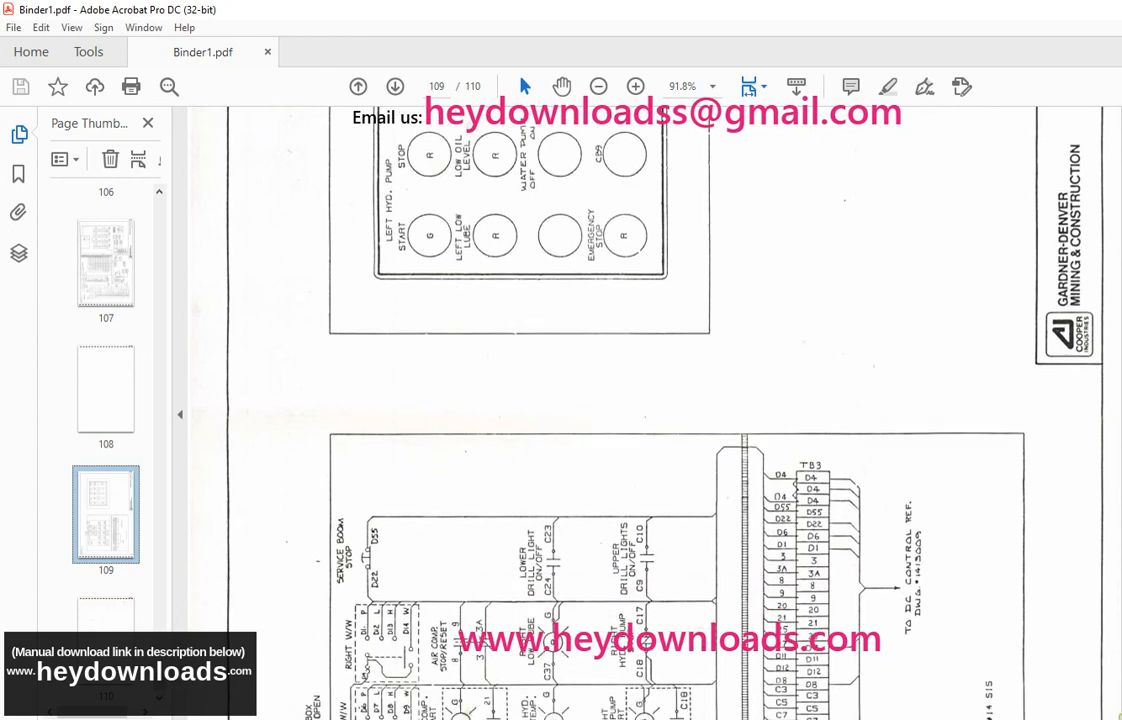
pyautogui.scroll(-3)
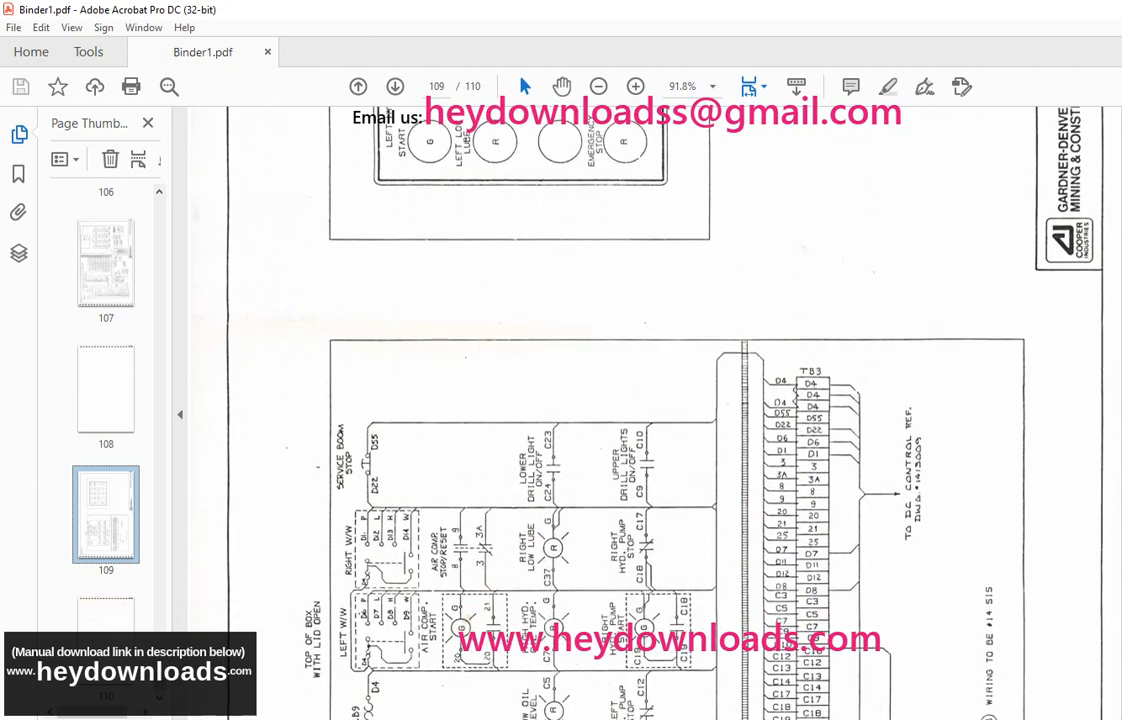
pyautogui.scroll(-3)
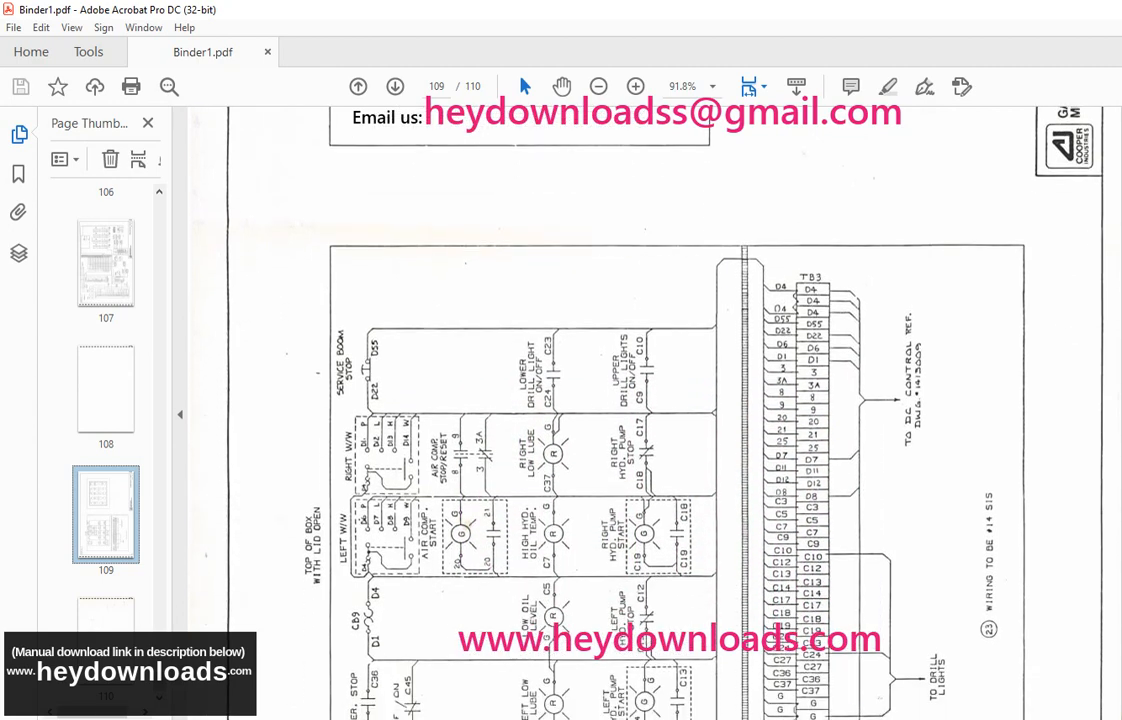
pyautogui.scroll(-3)
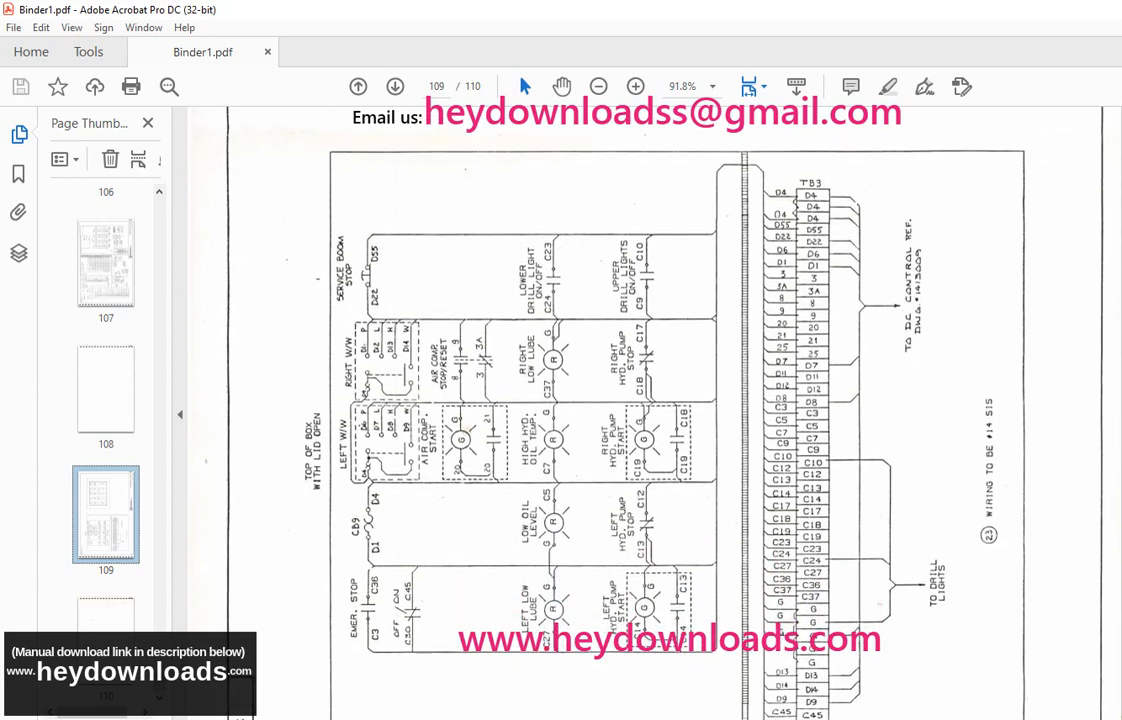